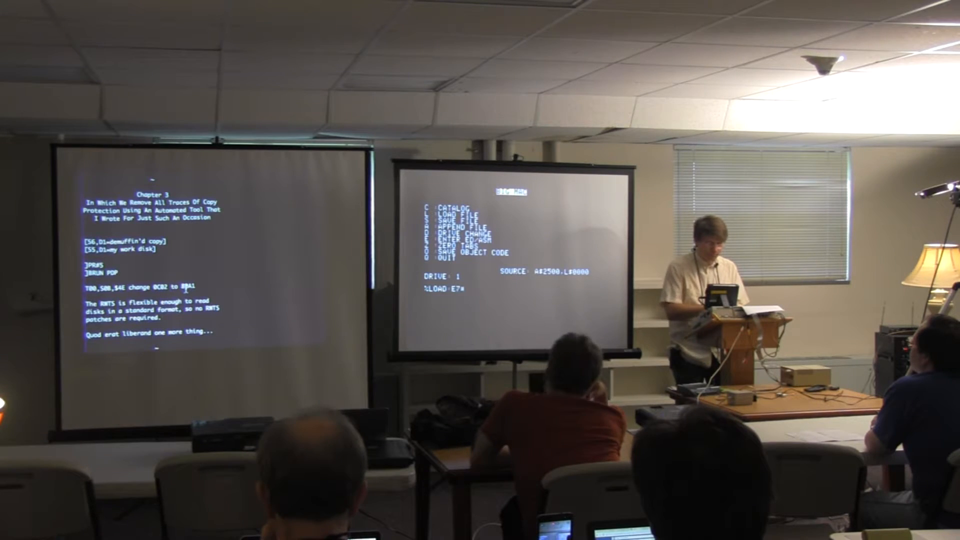
type("WRITE")
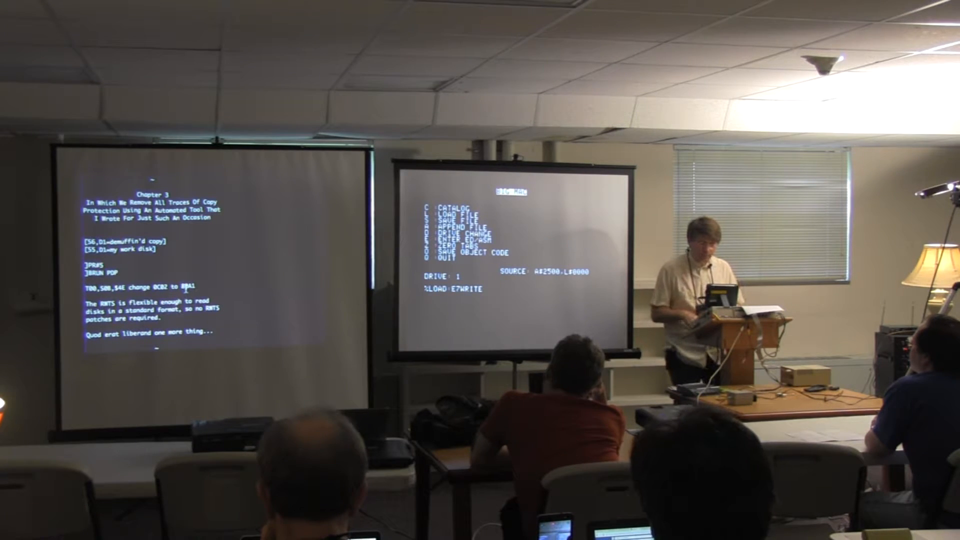